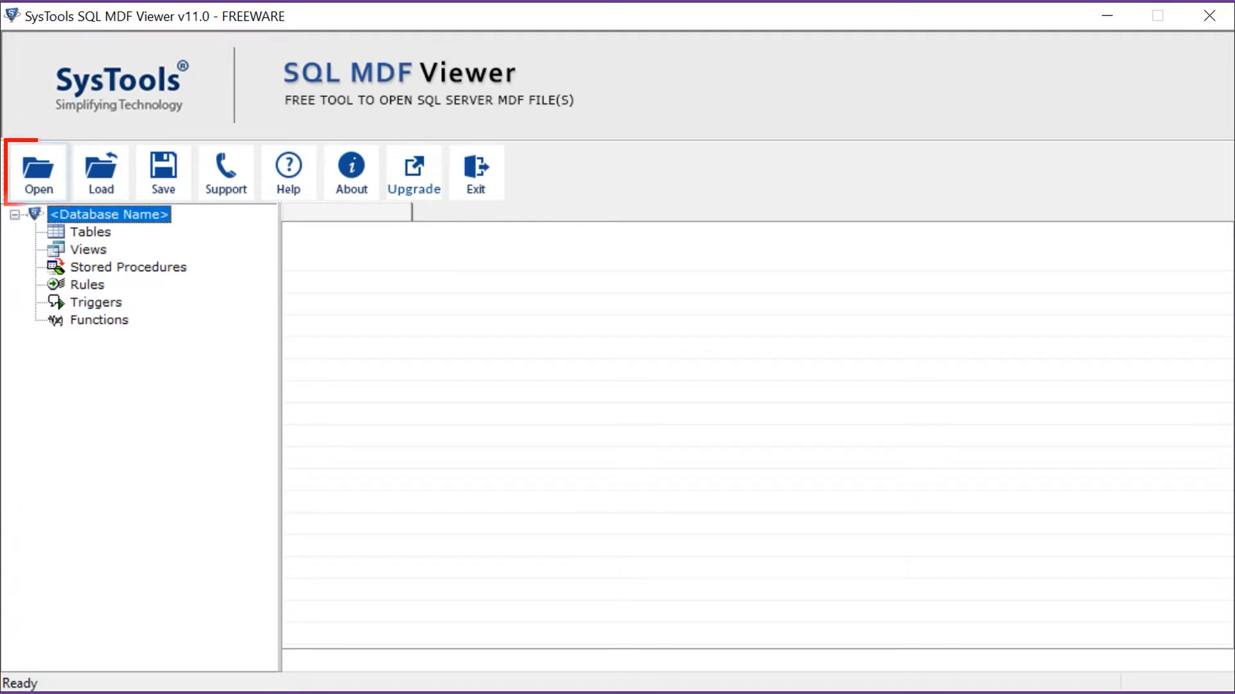
Select BingoBase.mdf to open in the MDF Viewer
click(38, 171)
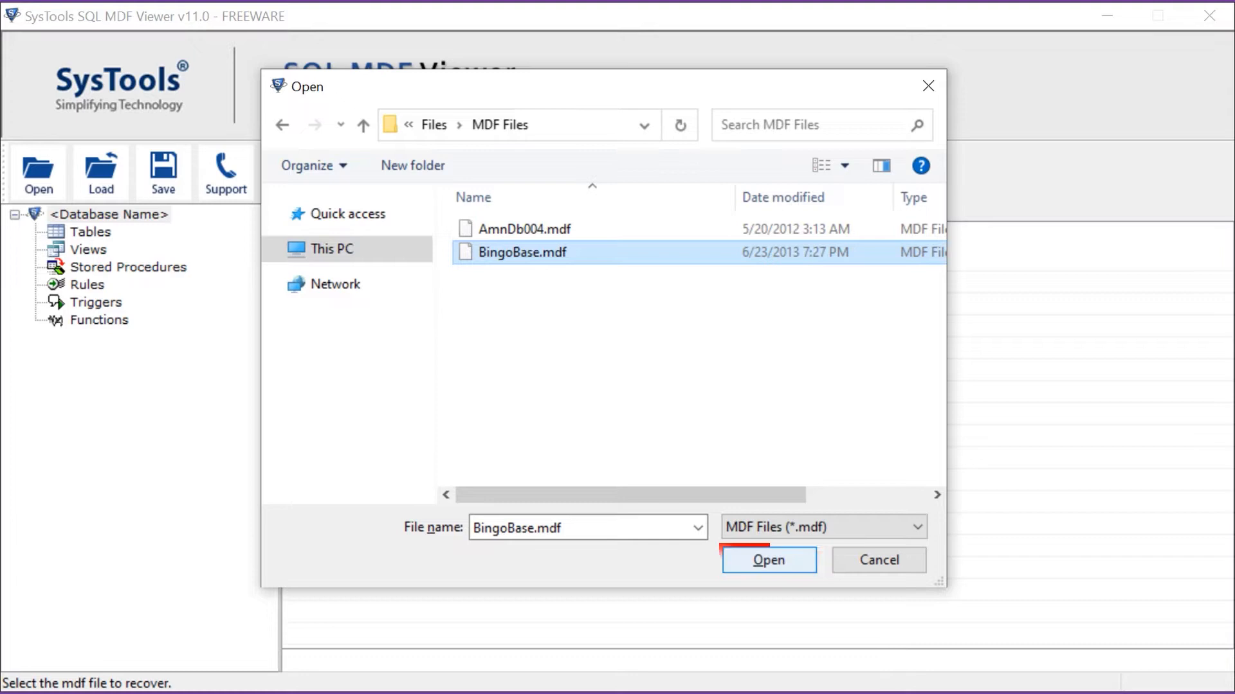
click(767, 560)
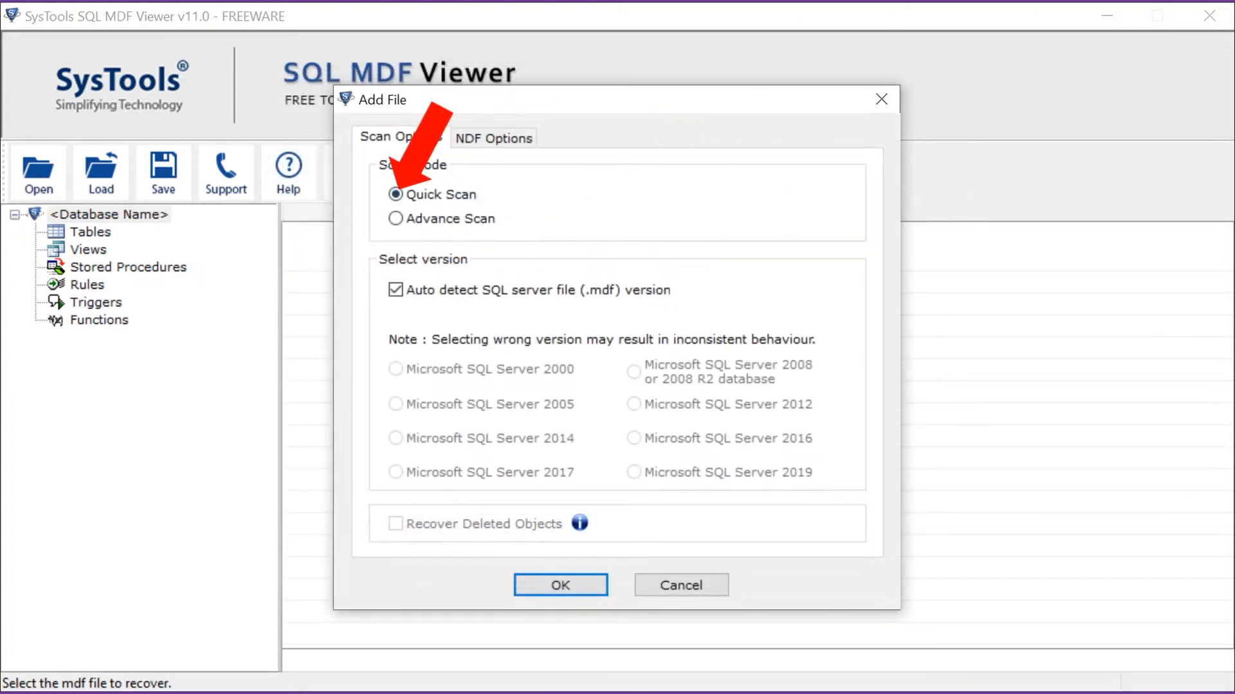
Scan BingoBase.mdf with Advance Scan, auto-detected version and deleted-object recovery
click(395, 194)
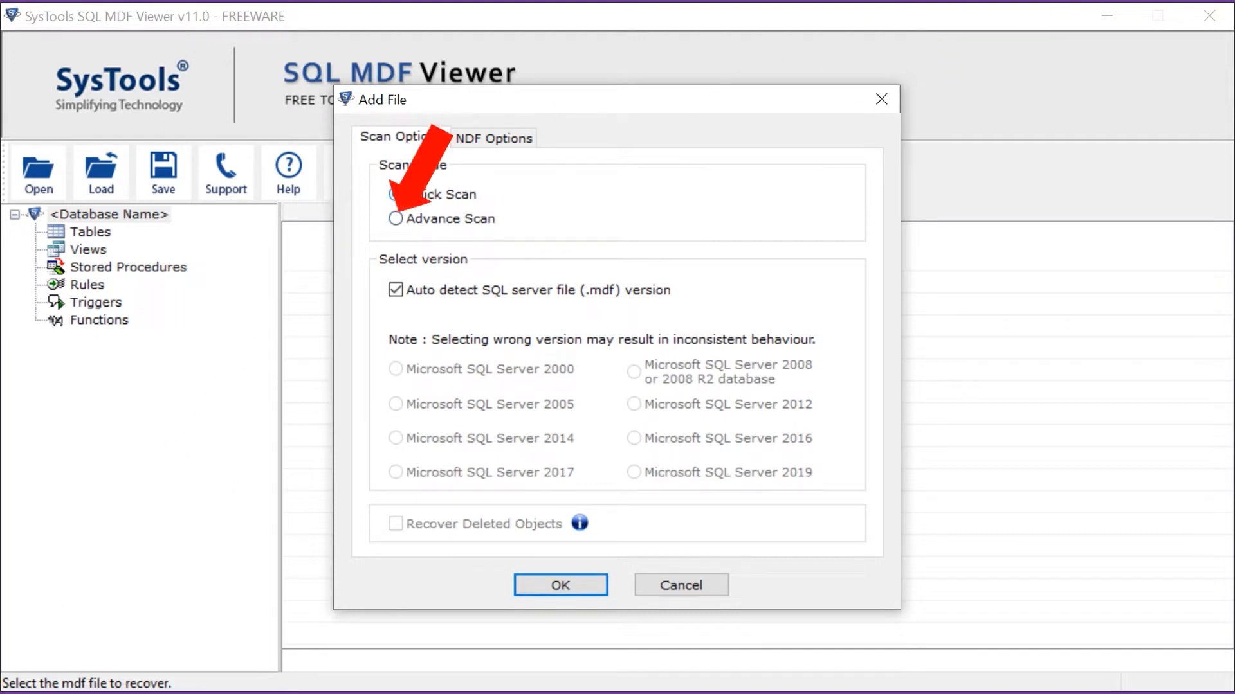
click(396, 218)
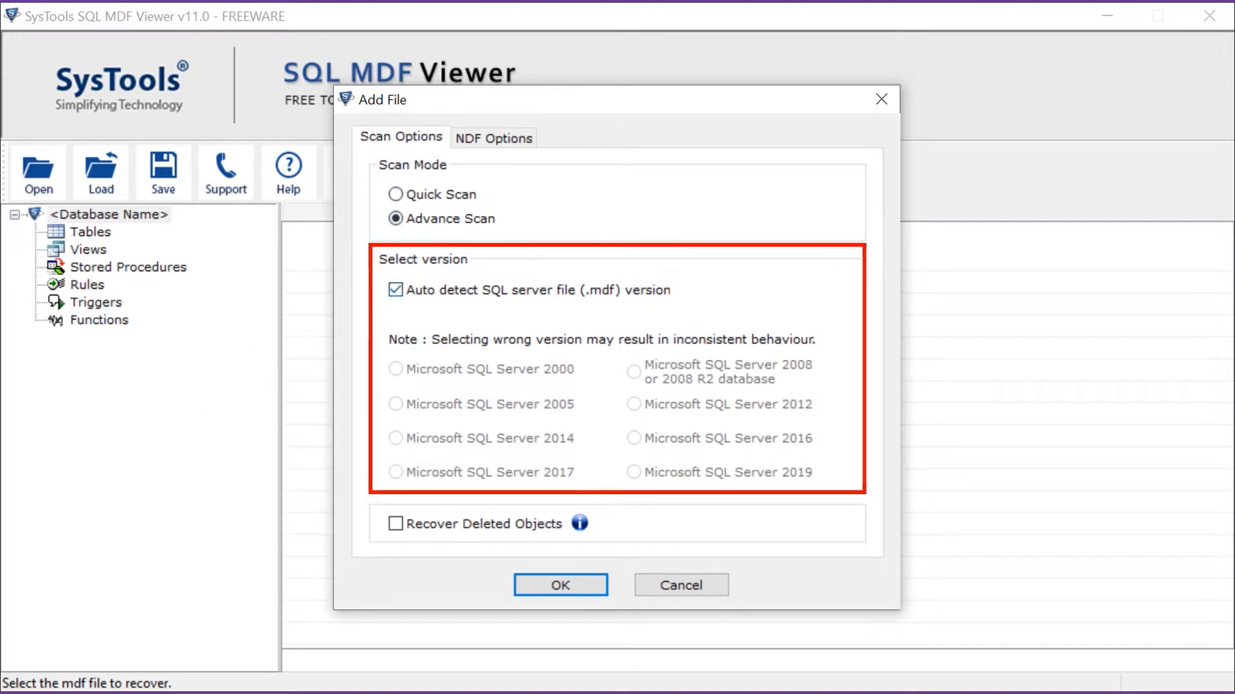
click(395, 290)
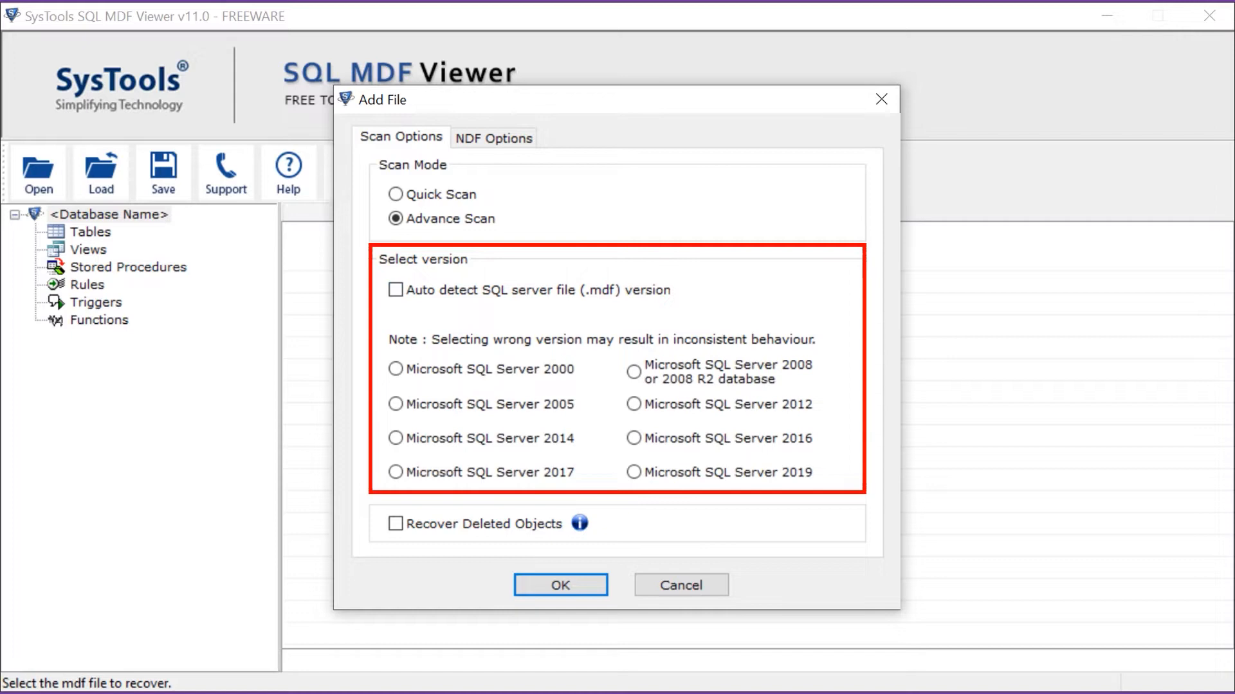
click(396, 368)
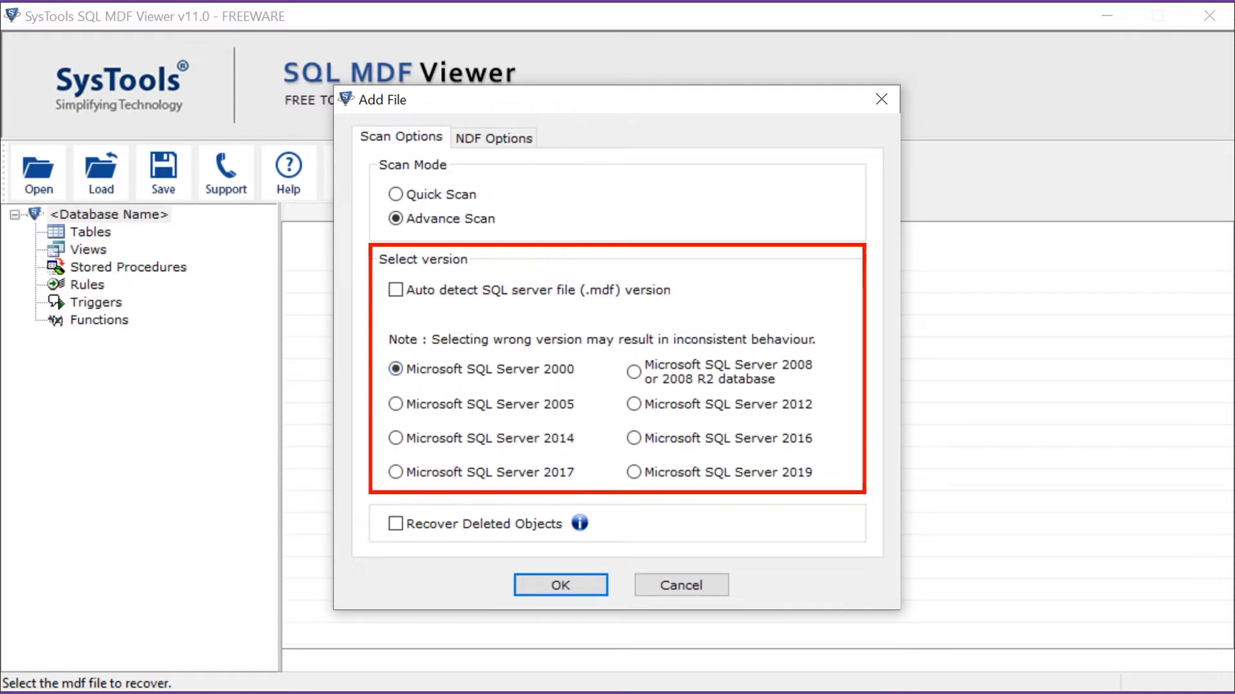
click(396, 290)
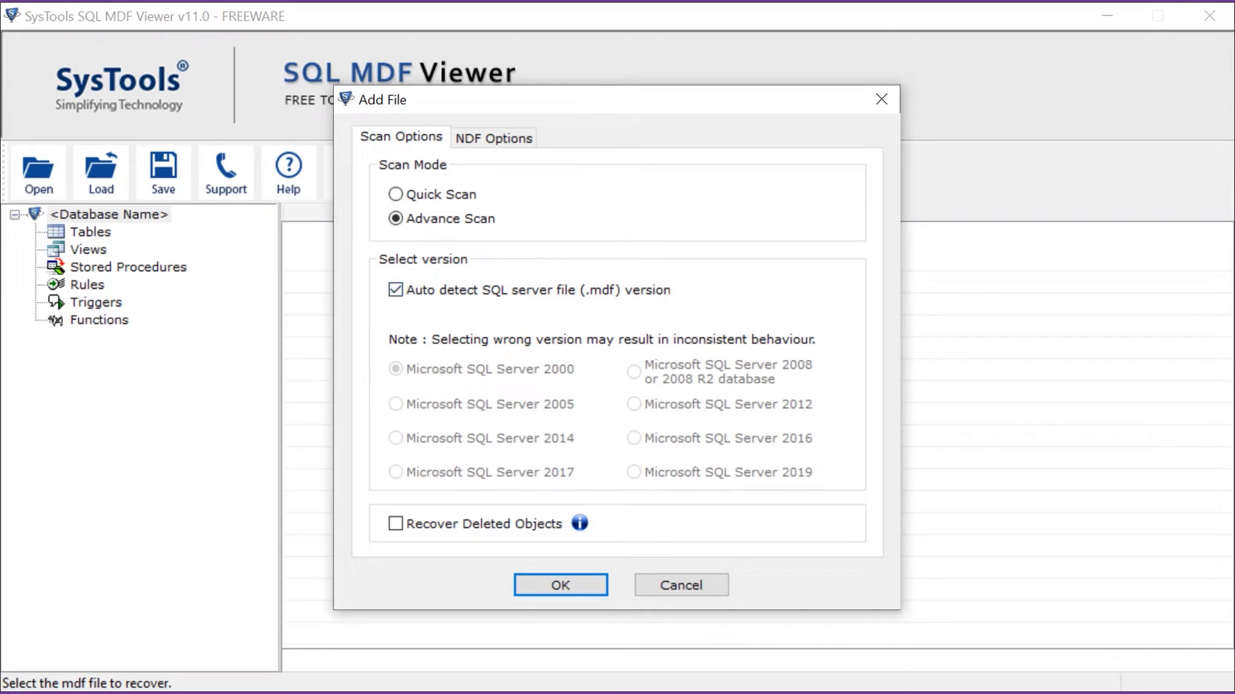
click(396, 523)
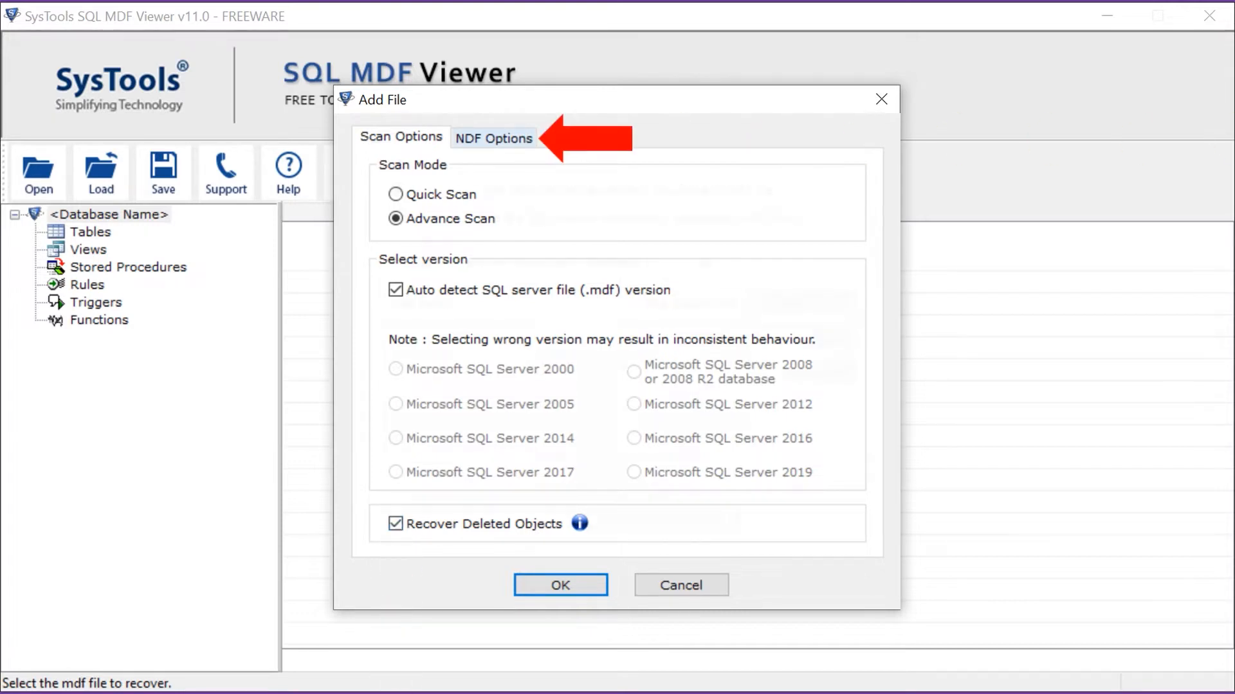
click(494, 137)
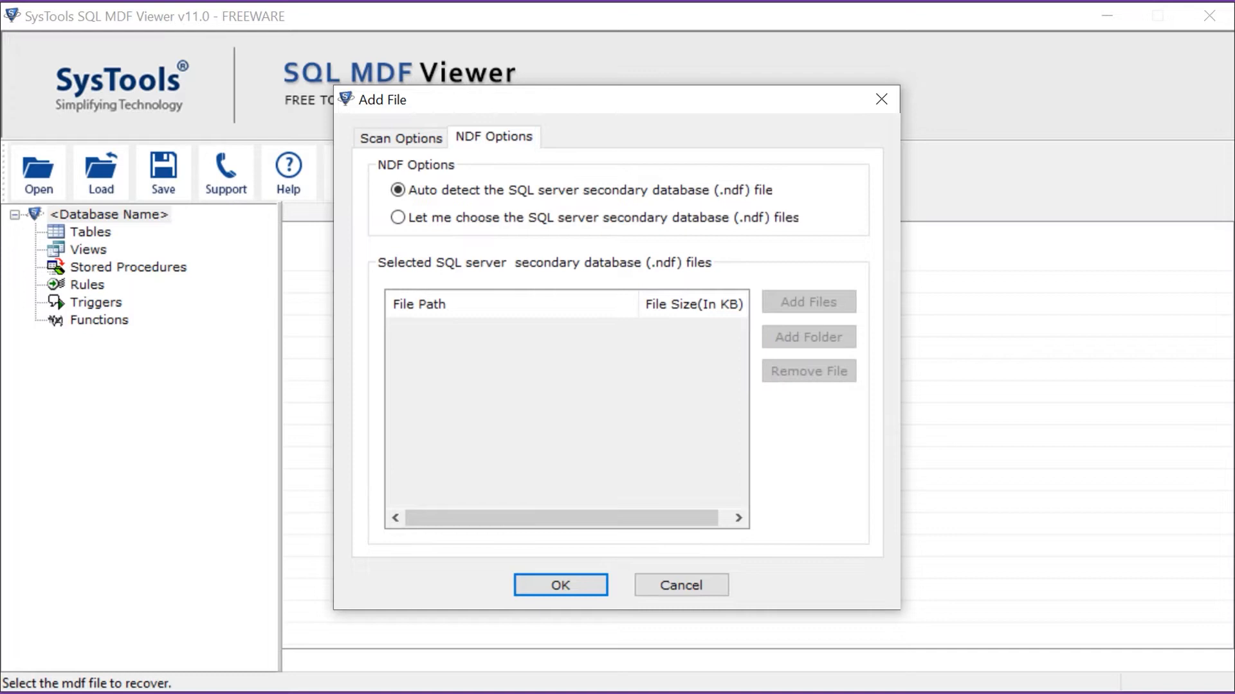
click(400, 137)
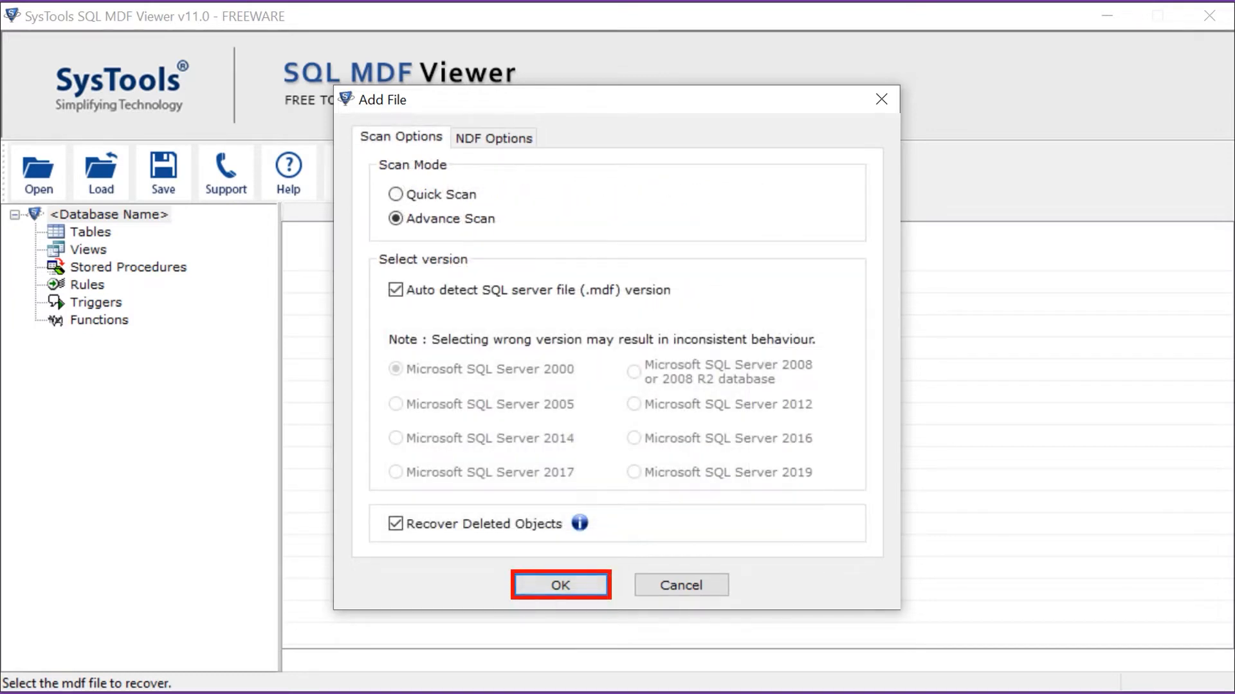
click(560, 585)
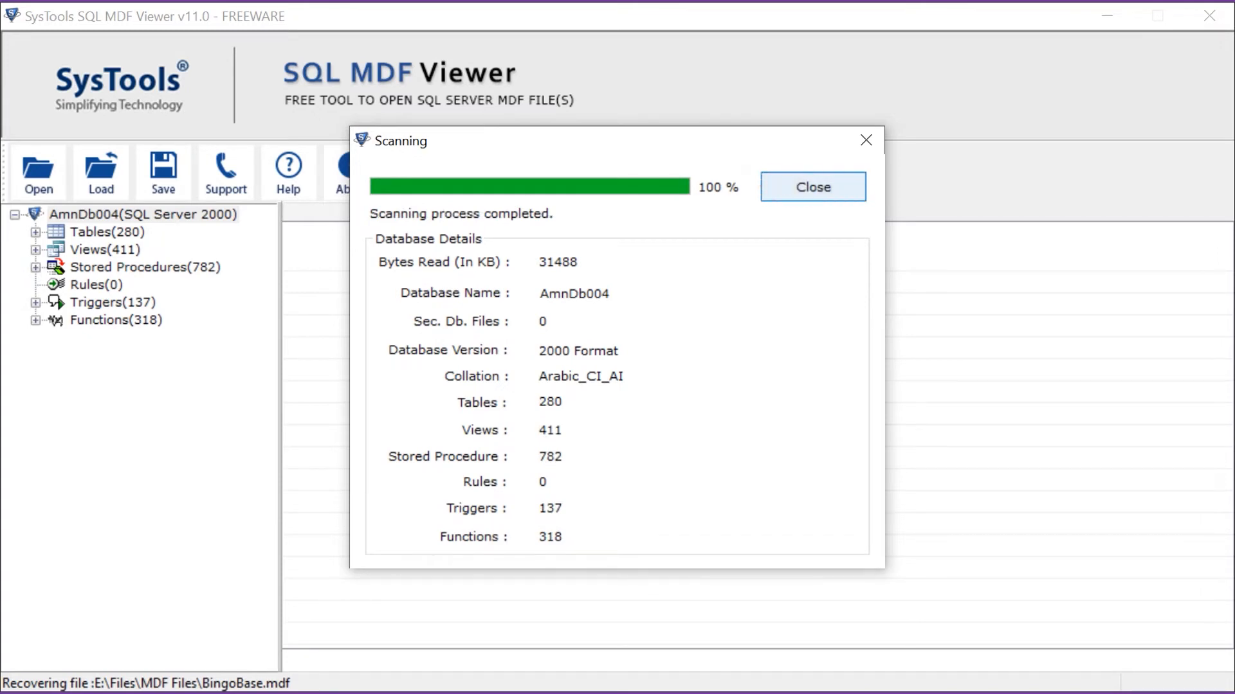
Close the AmnDb004 scan summary and save the scan as Bingob.str
click(811, 187)
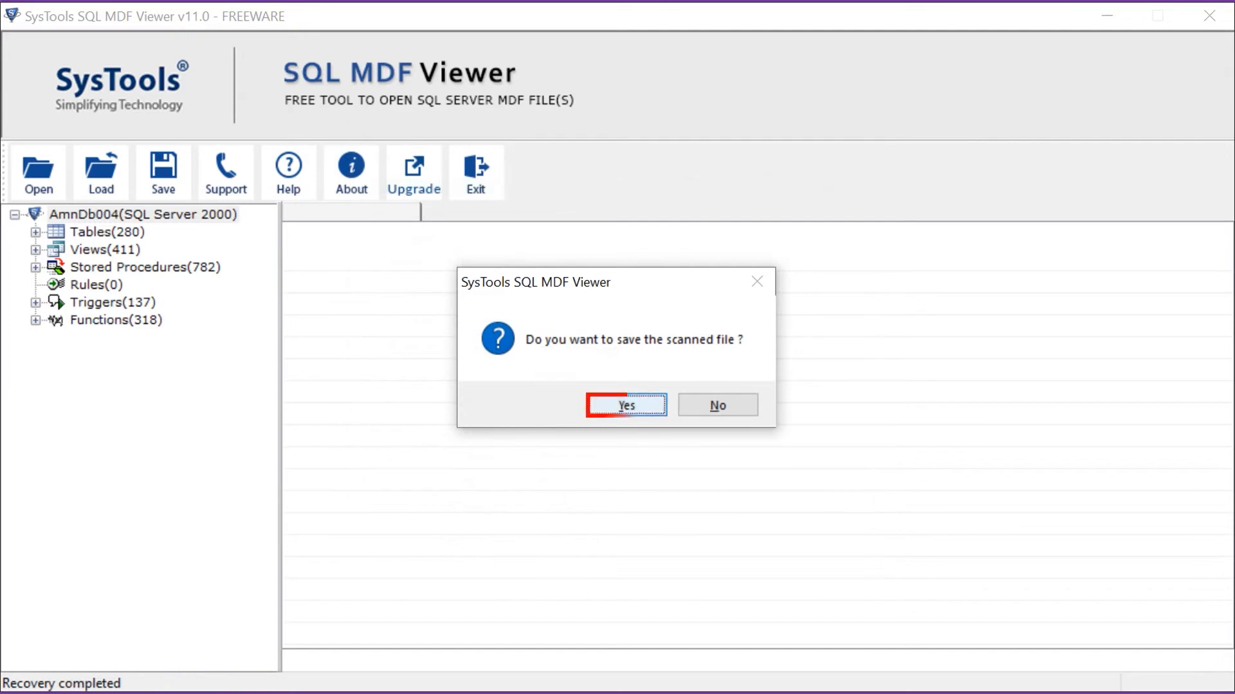
click(624, 404)
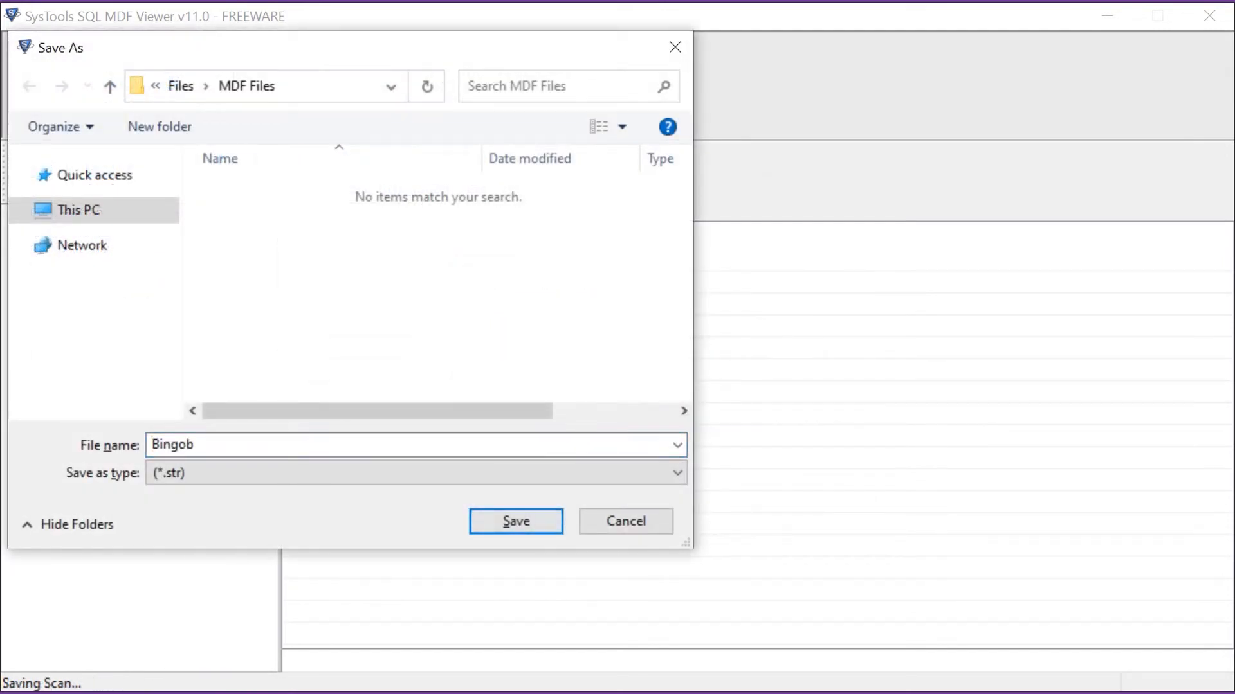
click(515, 522)
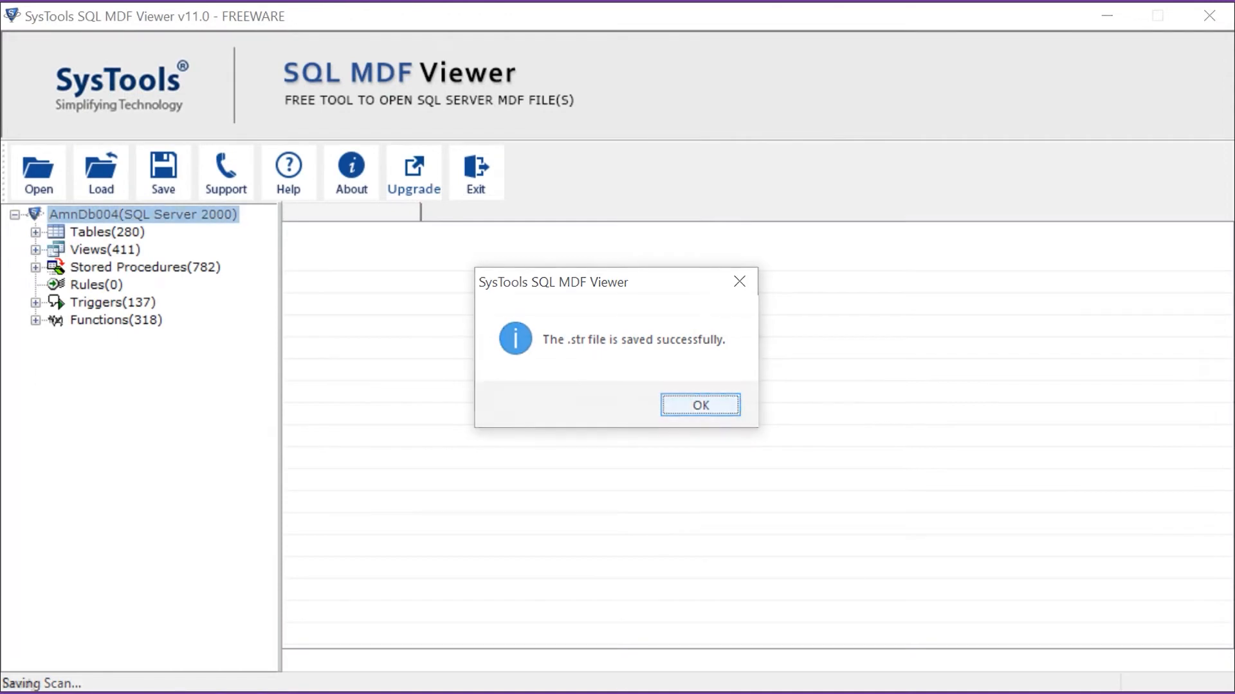
click(699, 404)
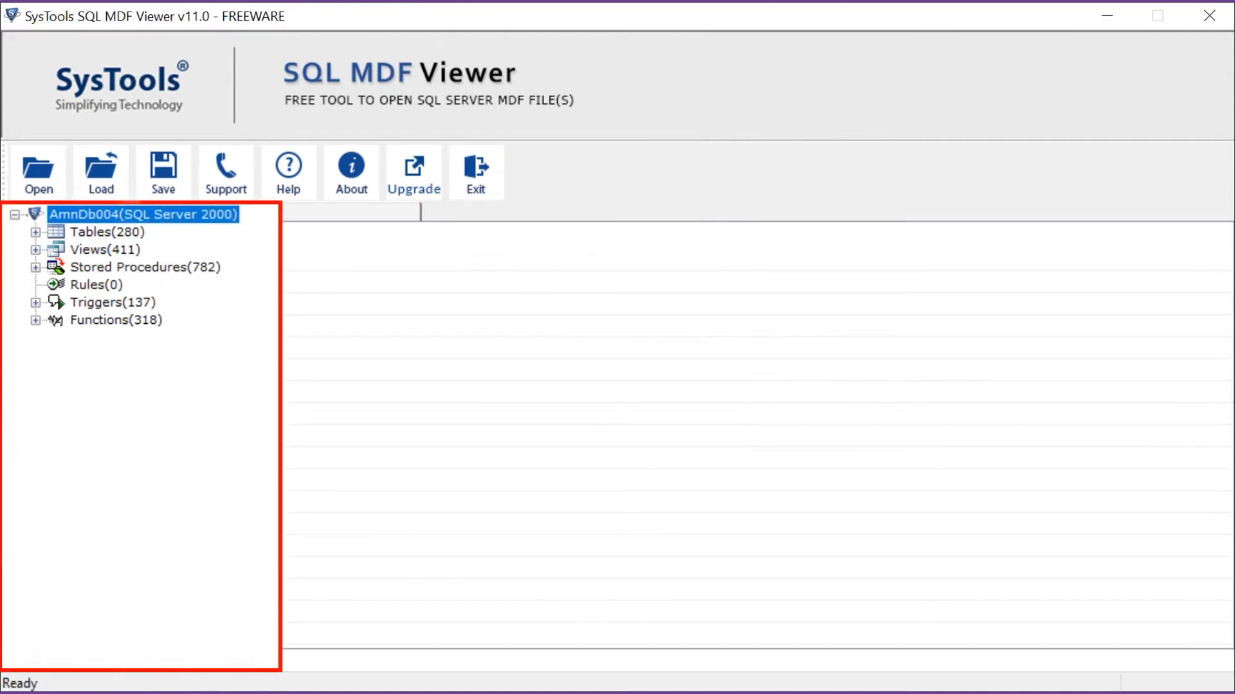
Preview table dbo.ac000 and a function's script, then open the Upgrade page
click(36, 232)
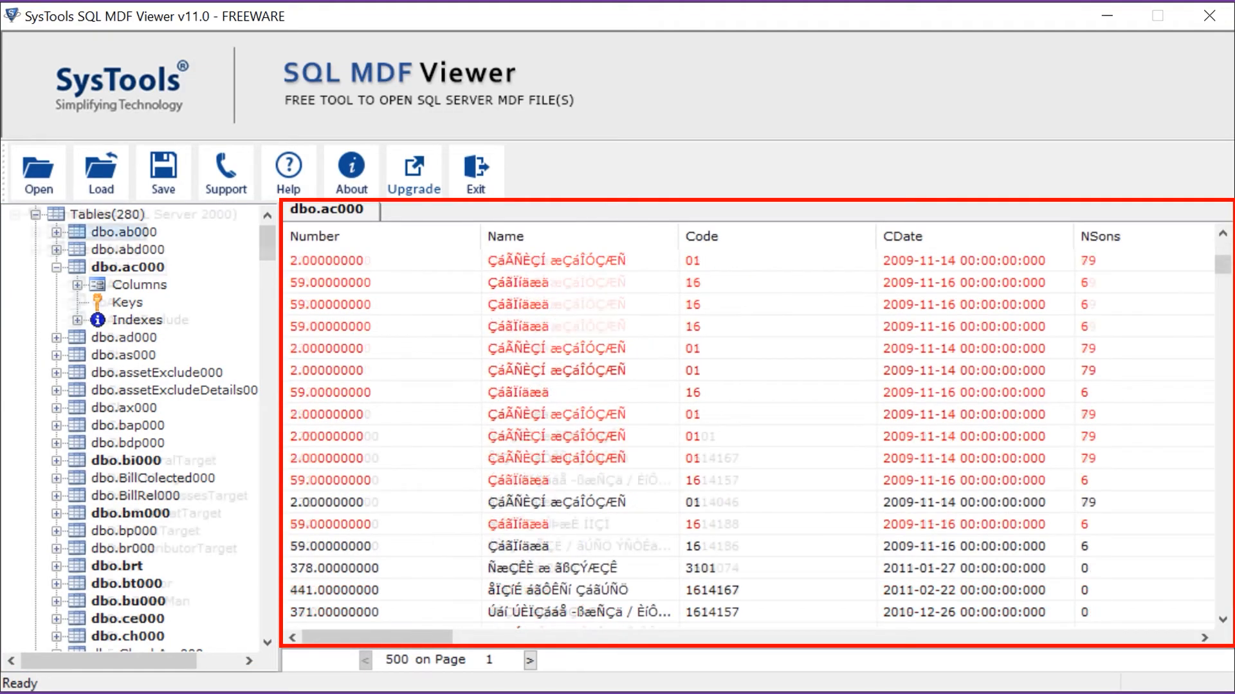
click(141, 267)
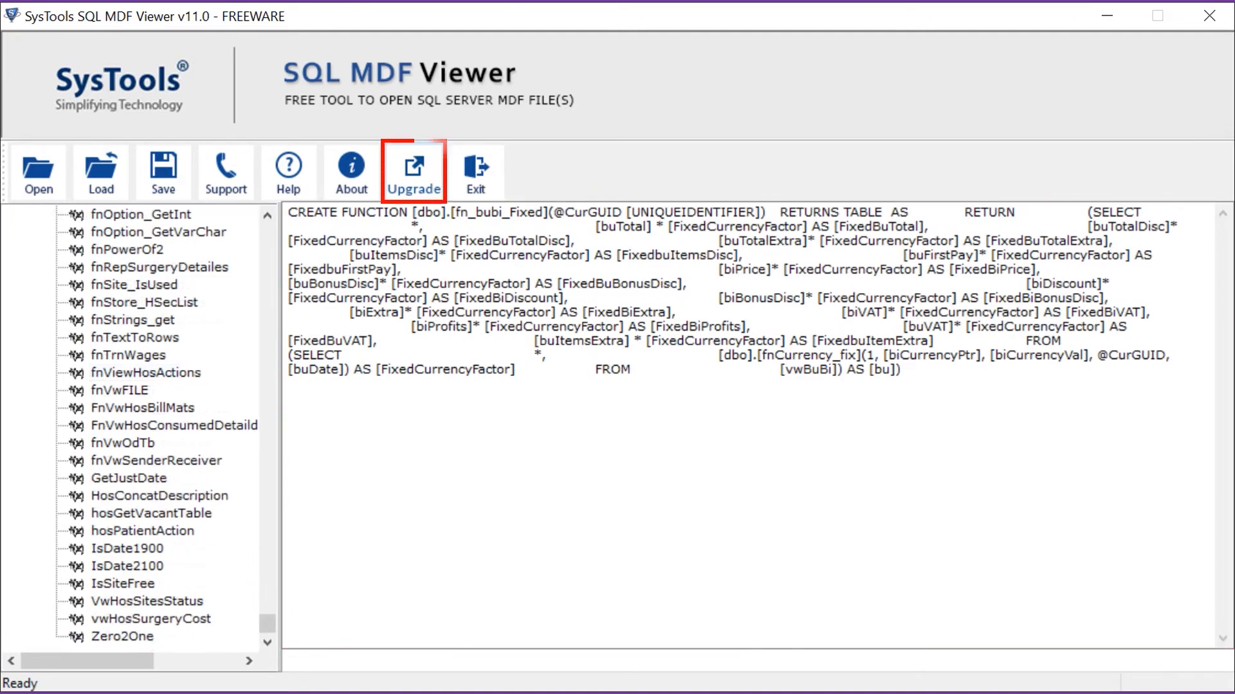
click(413, 168)
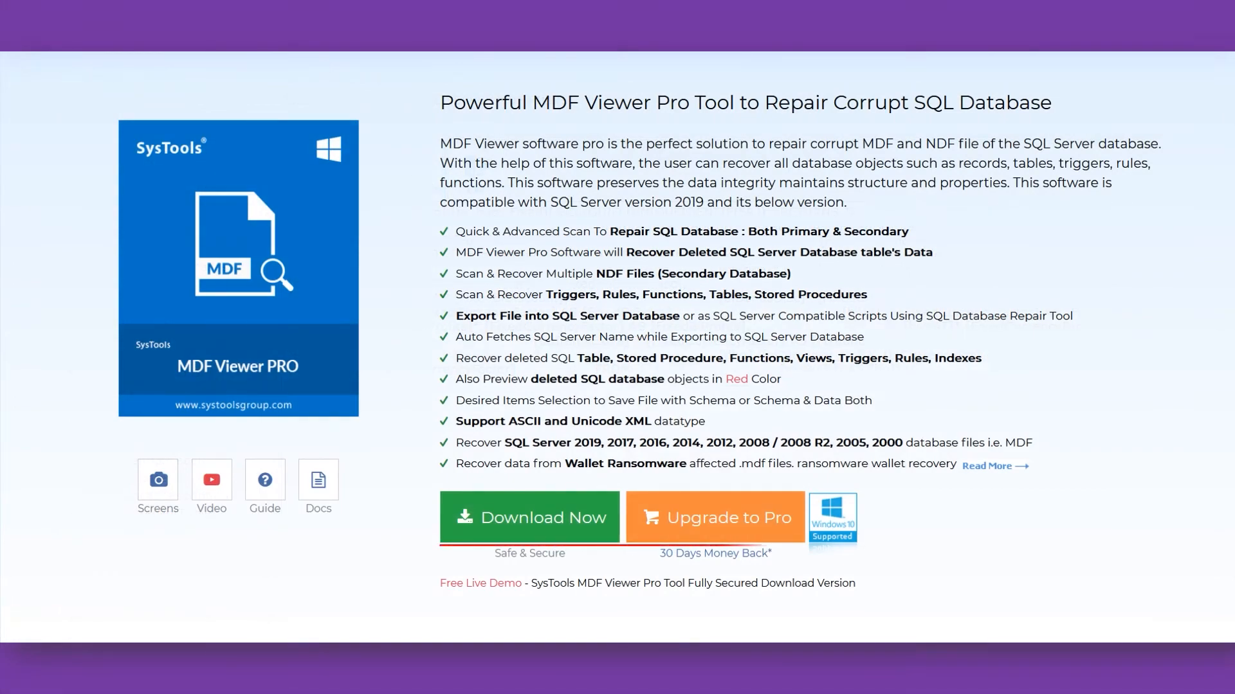